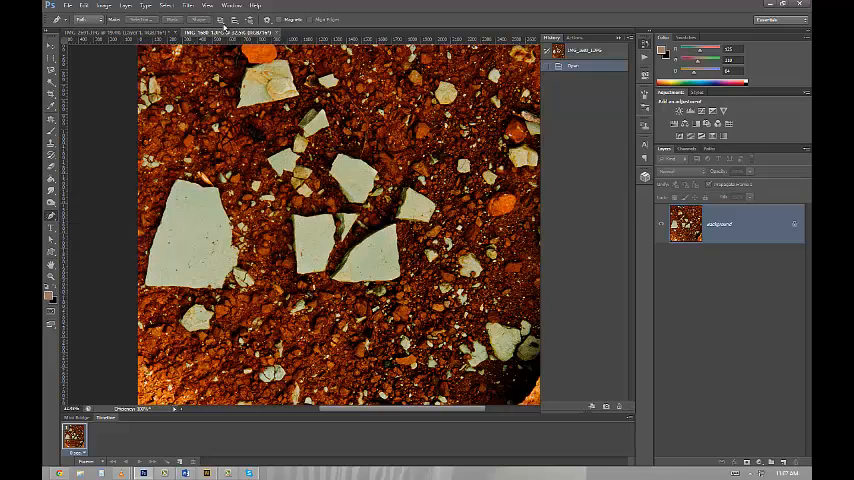
Enable Magnetic for the Freeform Pen and start tracing the large pale stone's left edge.
left_click(249, 31)
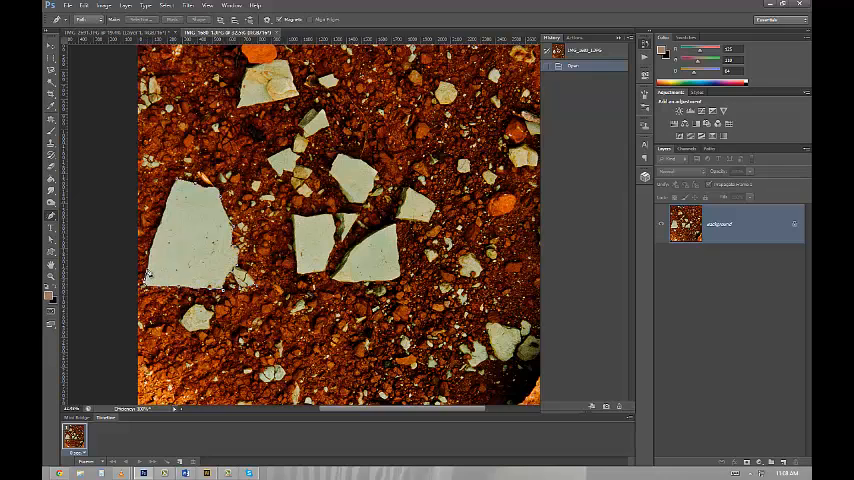
left_click_drag(185, 185, 143, 278)
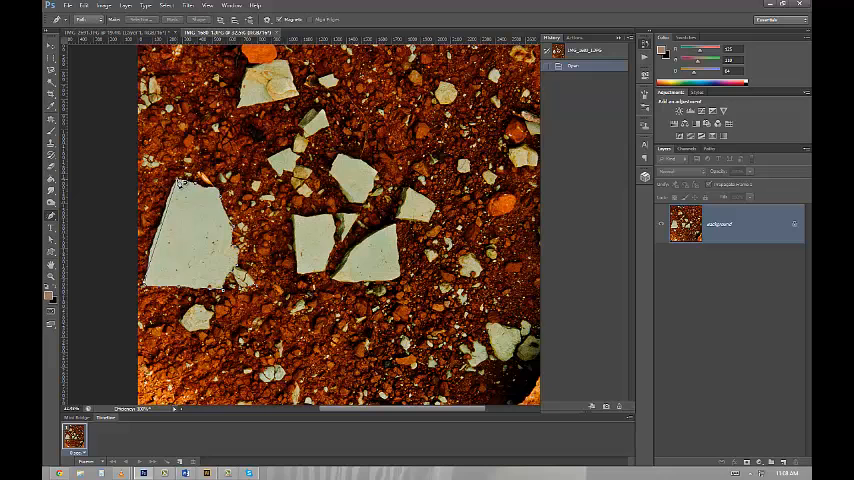